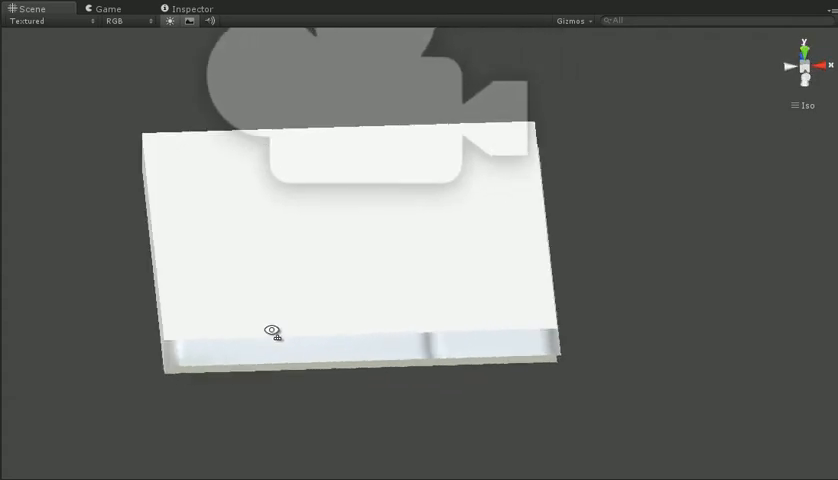
- Orbit the Scene view around the book to bring its 'Book o' Samples' cover into view
drag(275, 332, 500, 295)
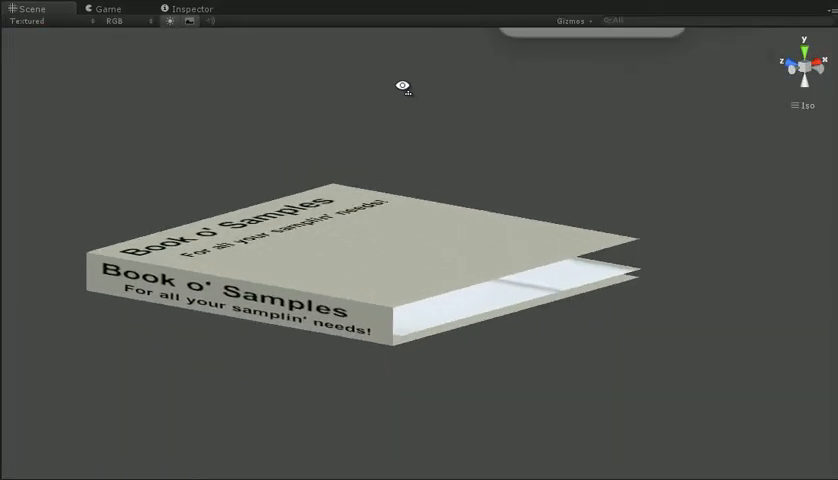
- Orbit over the cover and around the book to face the spine titled 'For all your samplin' needs!'
drag(402, 85, 495, 175)
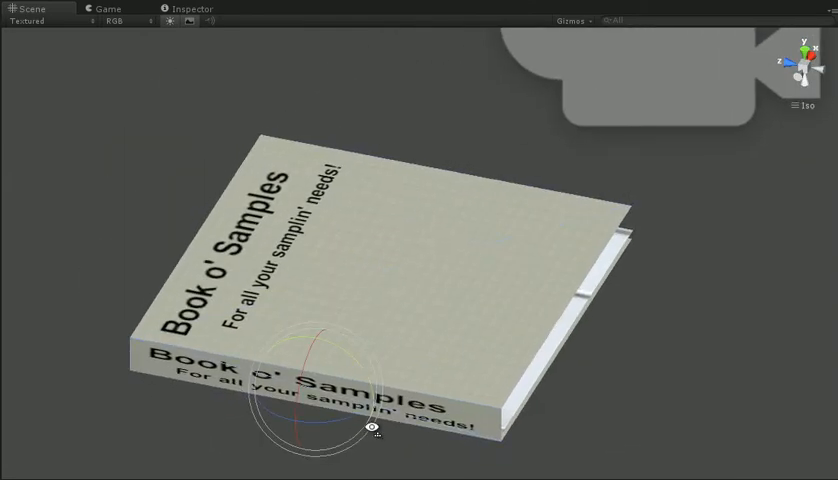
drag(372, 428, 350, 330)
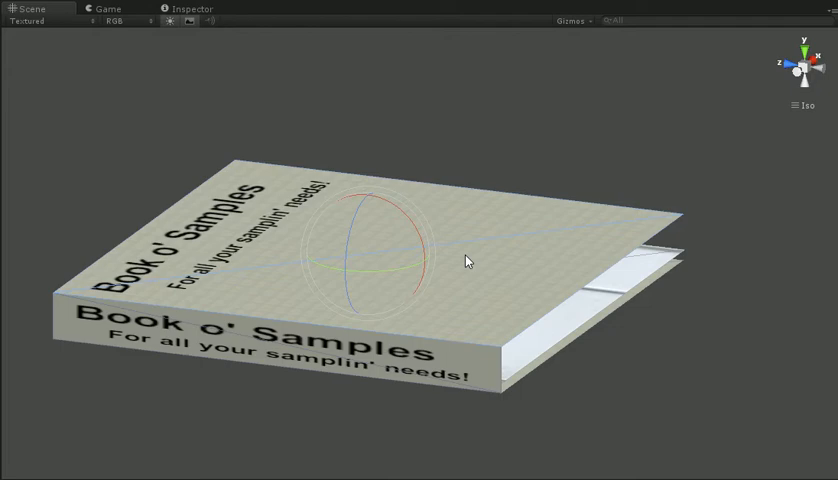
drag(465, 260, 410, 245)
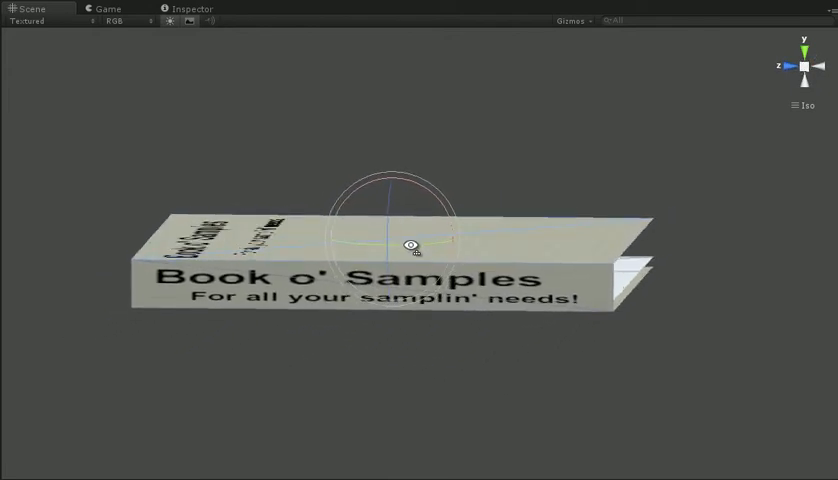
- Orbit up above the book to an elevated angle showing both cover and spine titles
drag(410, 247, 410, 343)
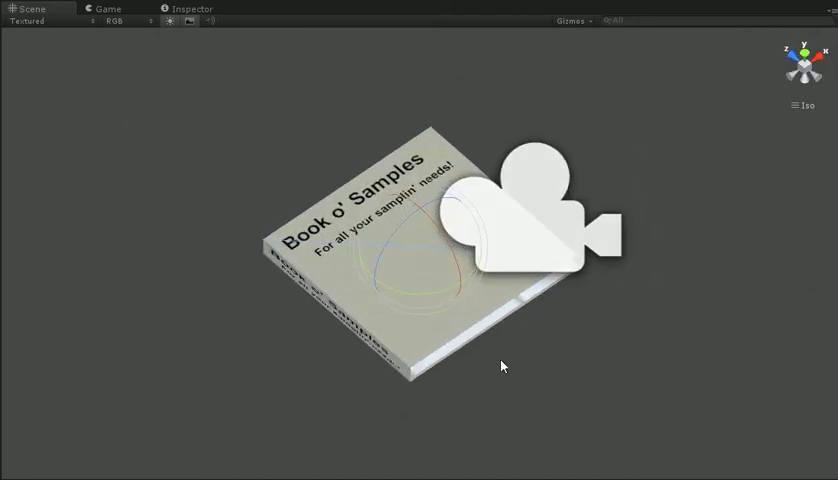
drag(500, 365, 515, 235)
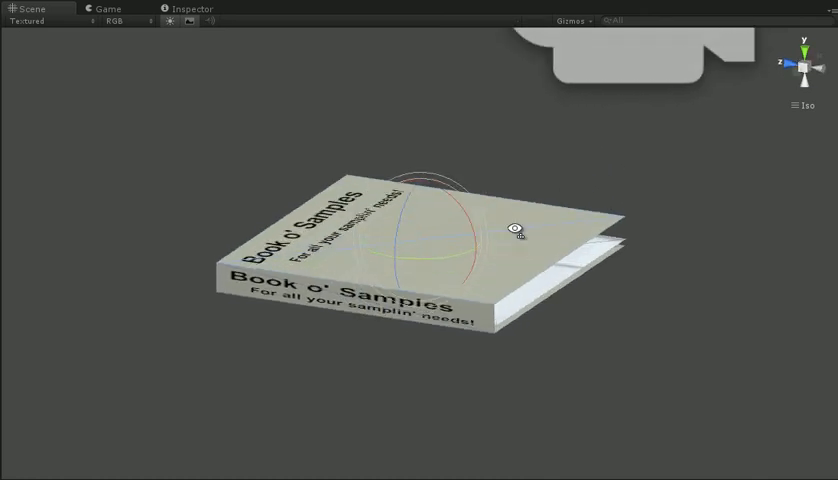